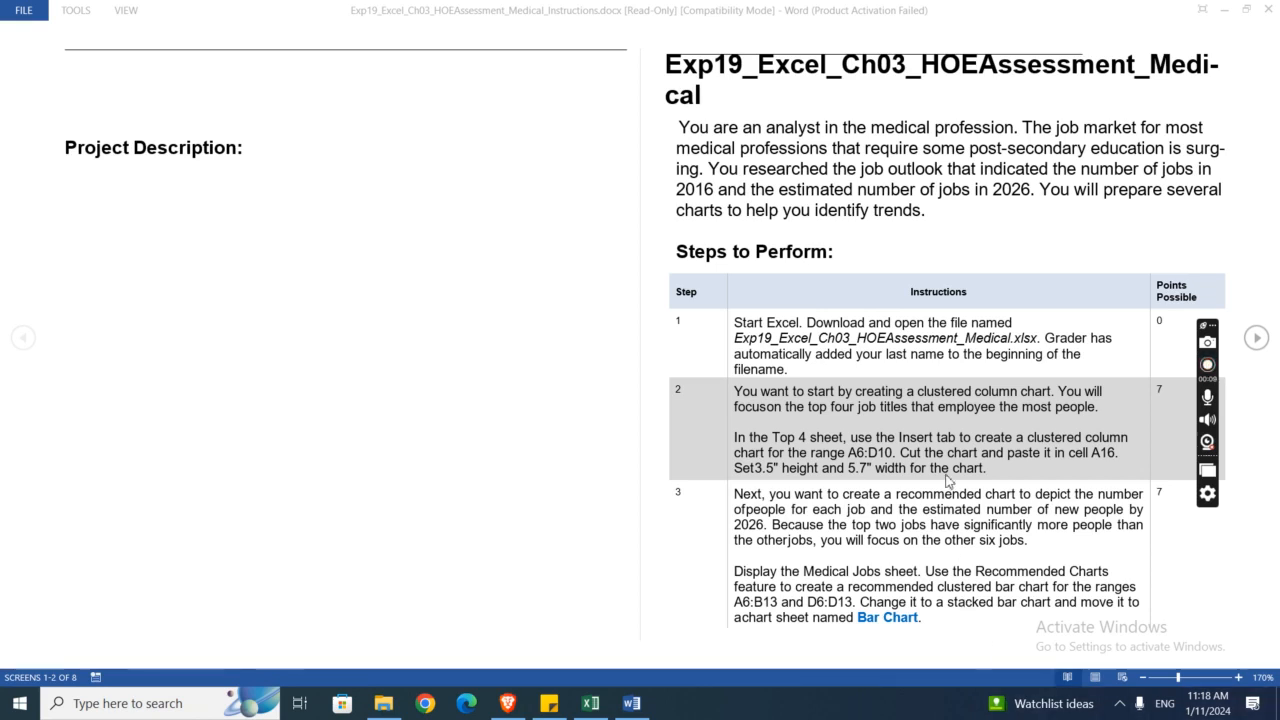
mouse_move(981, 180)
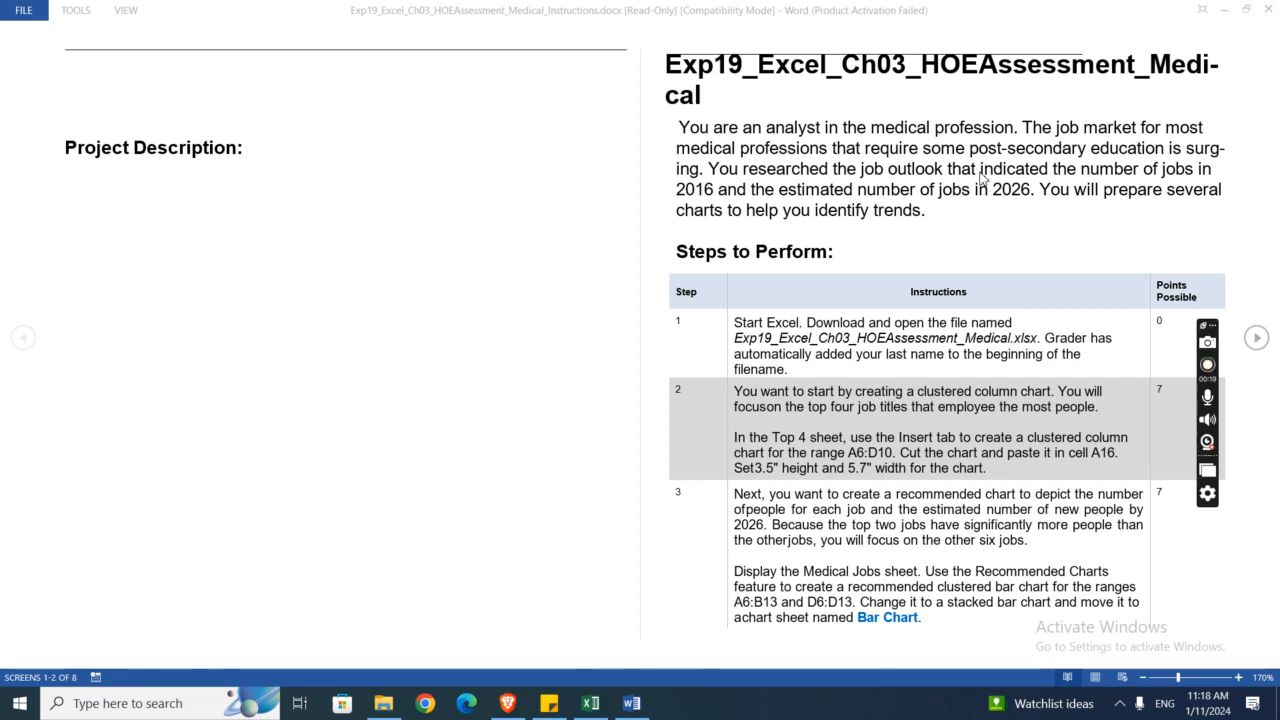
mouse_move(1023, 275)
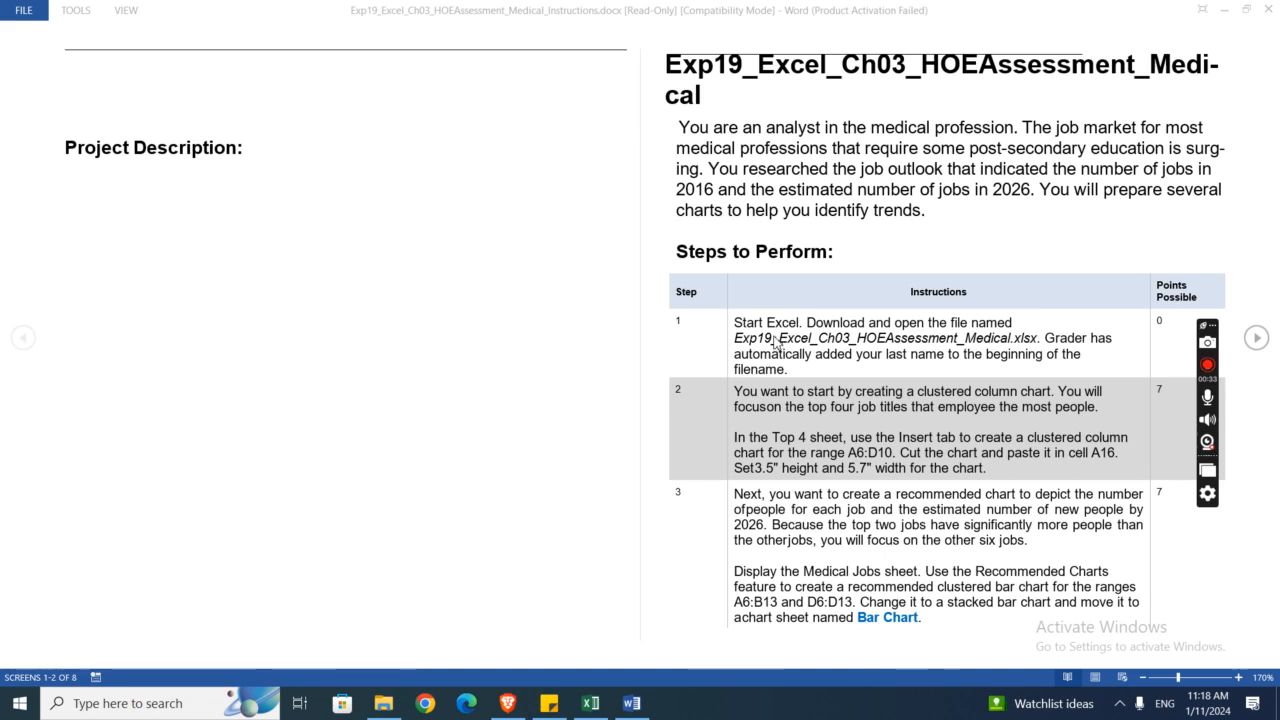
mouse_move(860, 348)
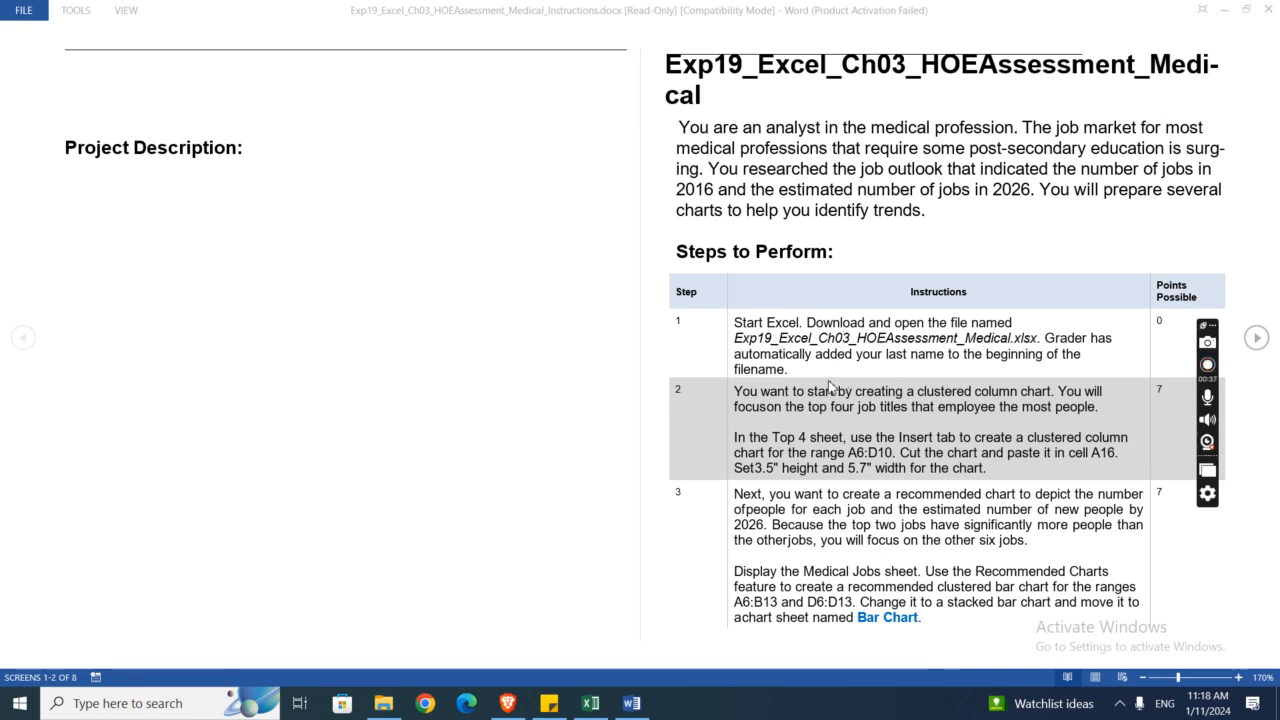
mouse_move(910, 378)
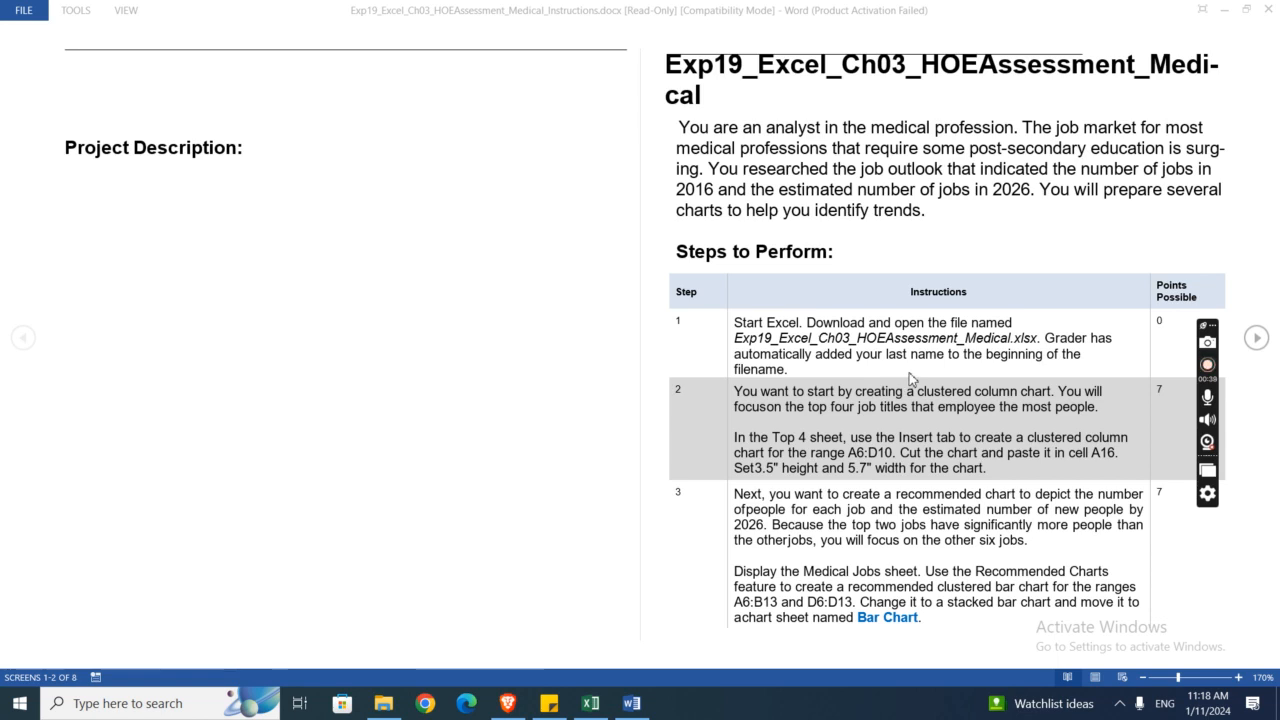
mouse_move(708, 427)
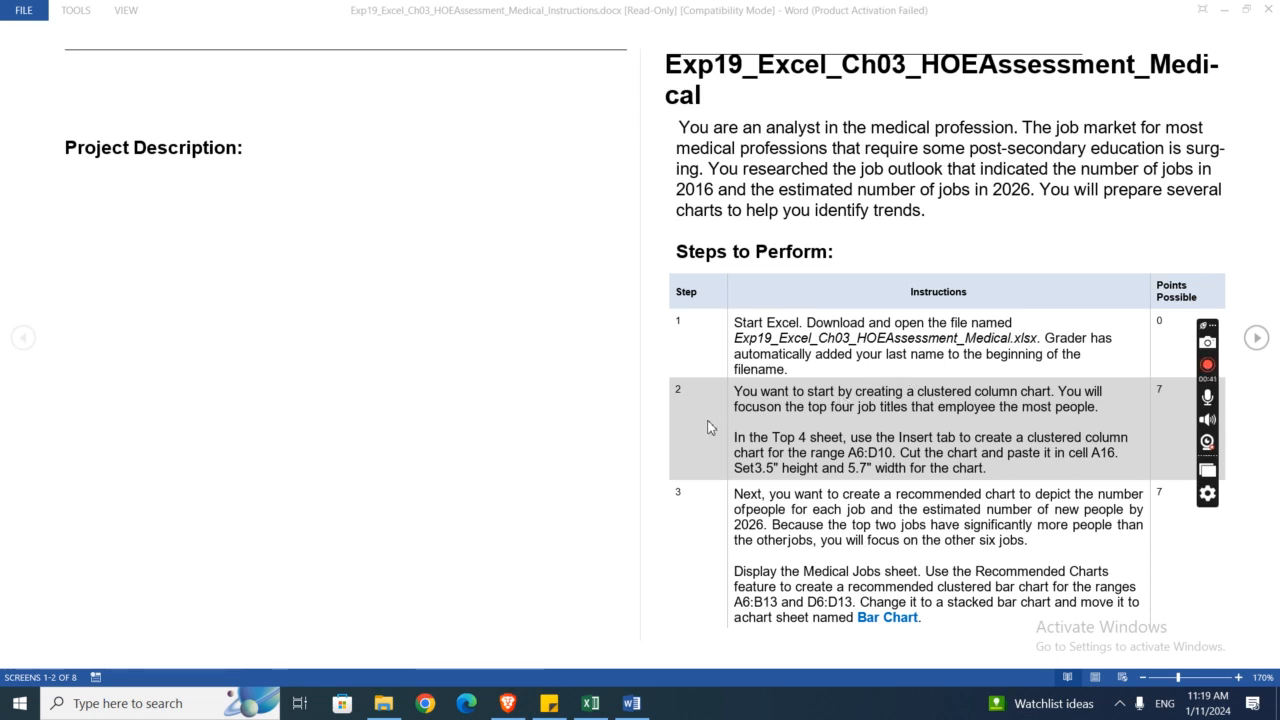
mouse_move(1021, 429)
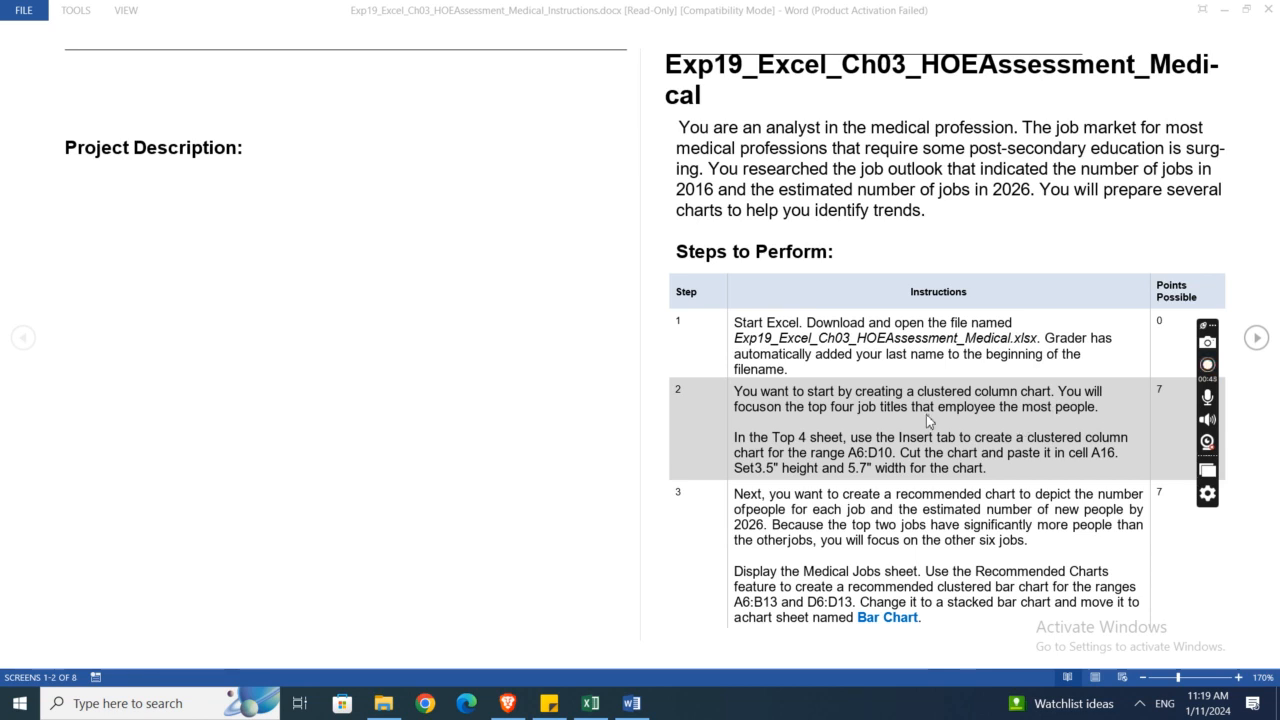
mouse_move(865, 430)
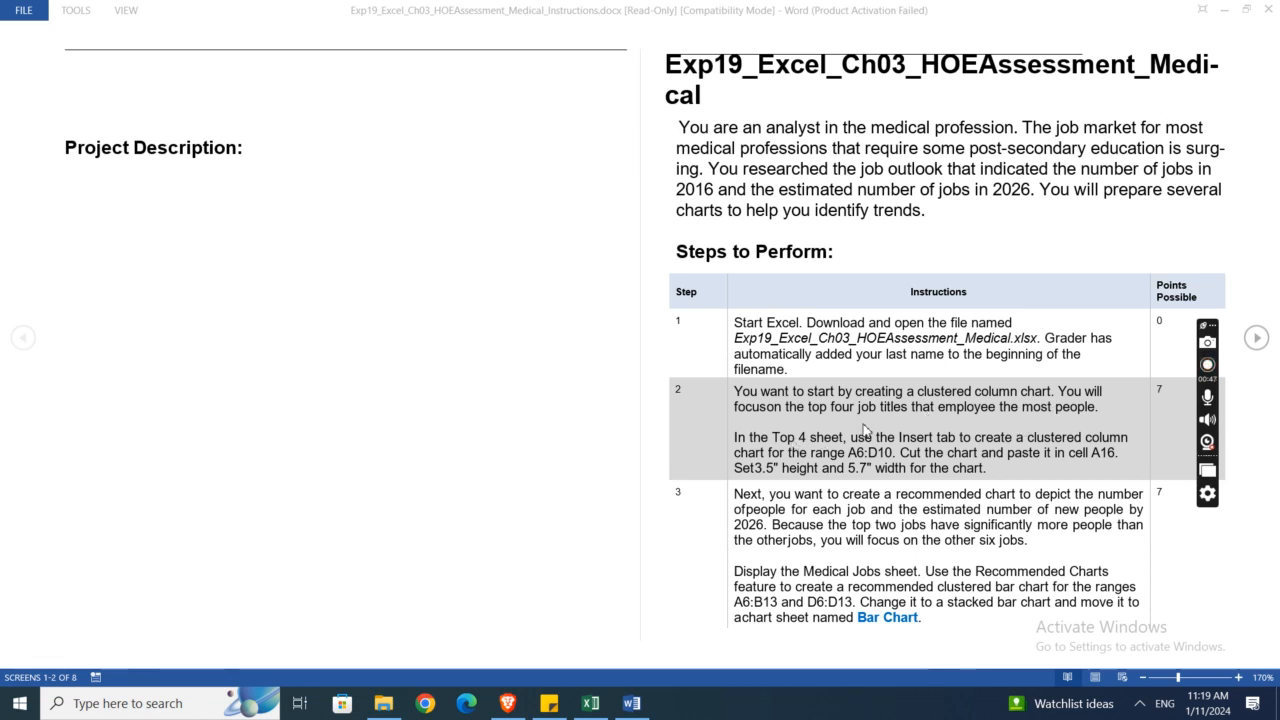
mouse_move(1105, 430)
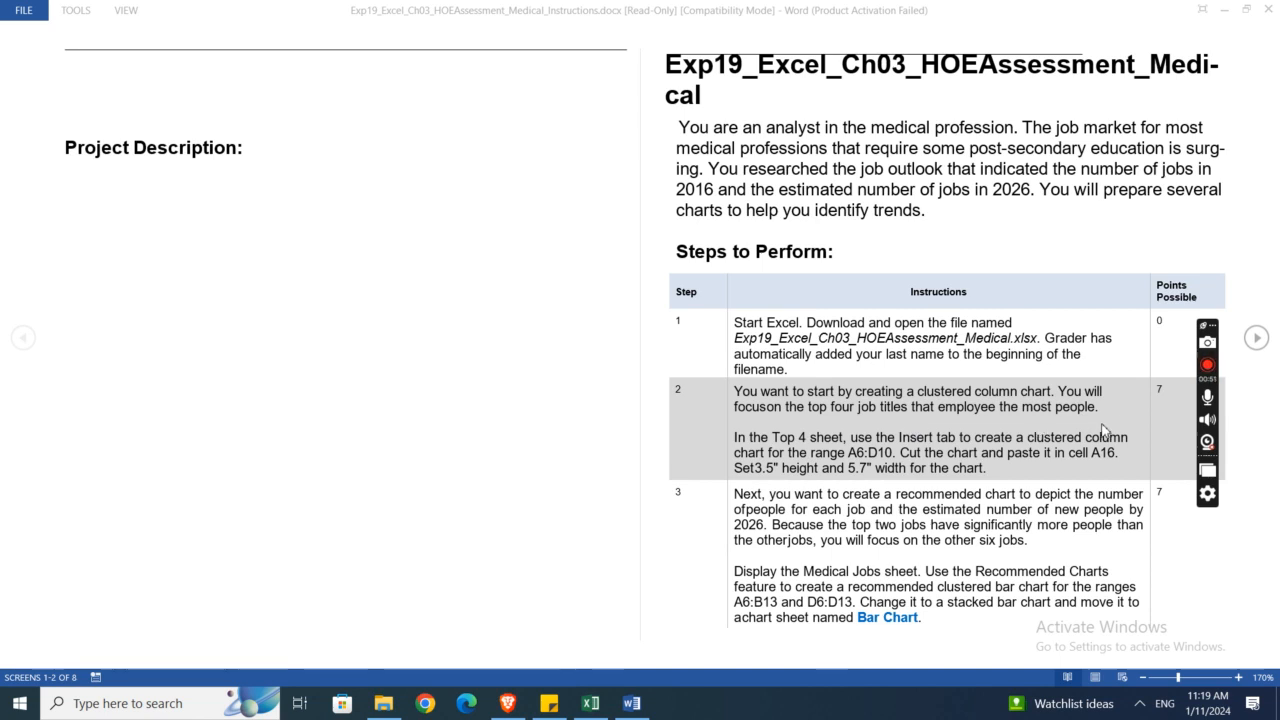
mouse_move(1258, 338)
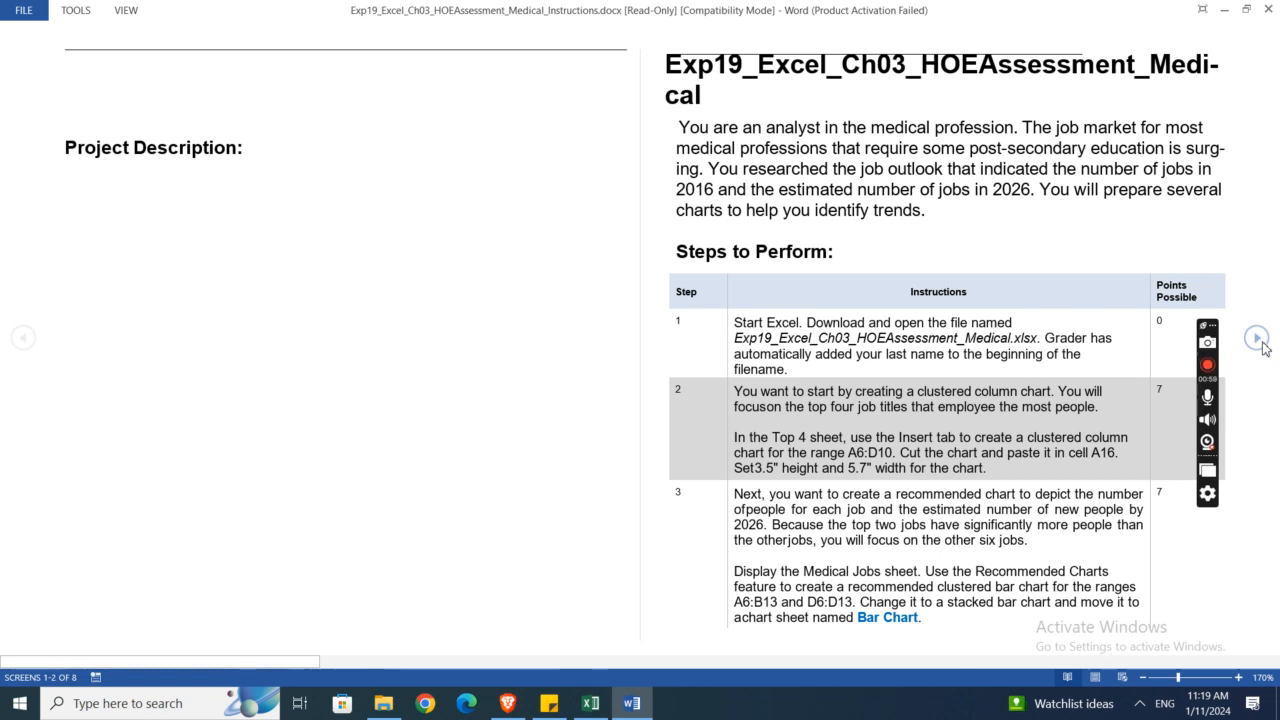
Step: Page forward to the final screens showing the last steps and total points, then switch to Excel
left_click(1256, 338)
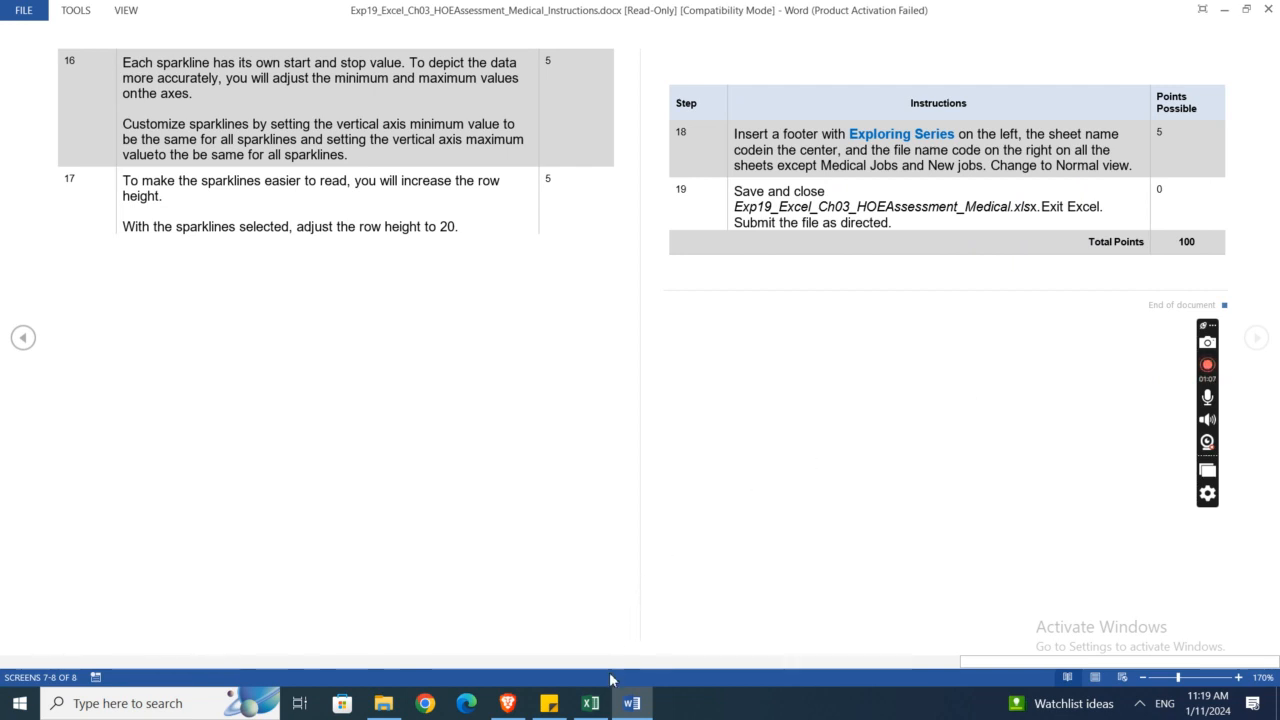
left_click(589, 703)
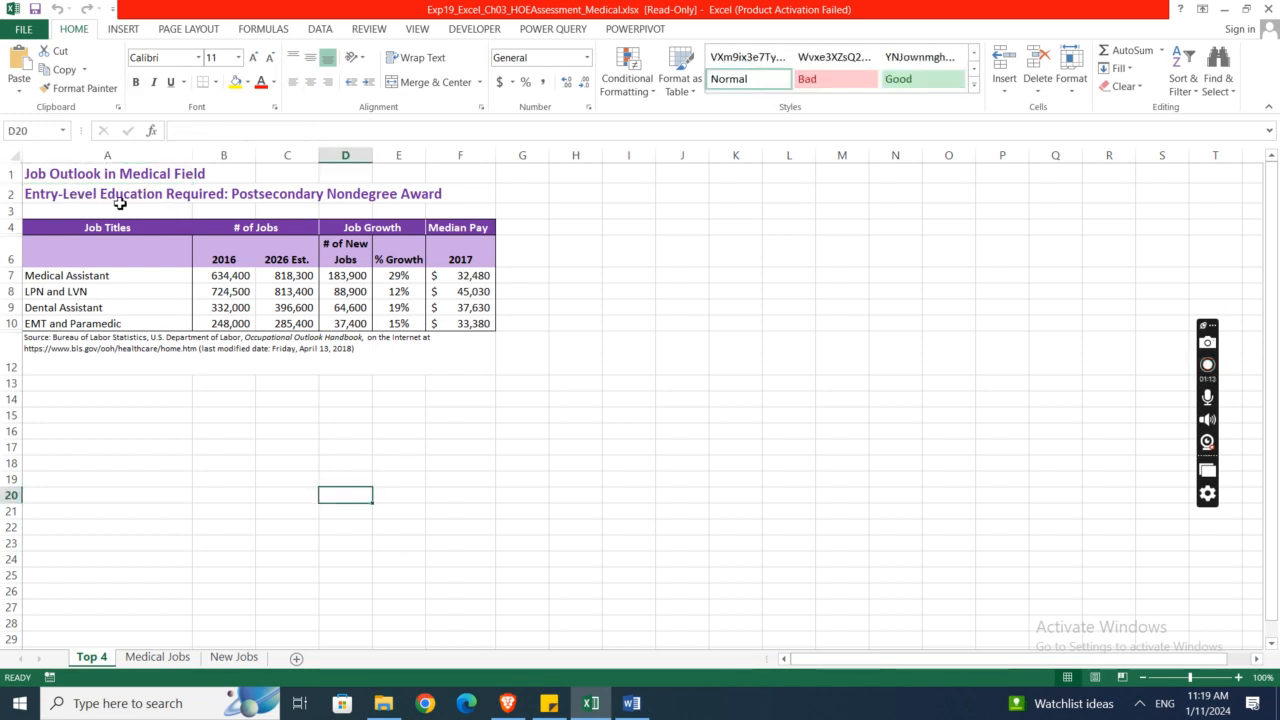
mouse_move(326, 207)
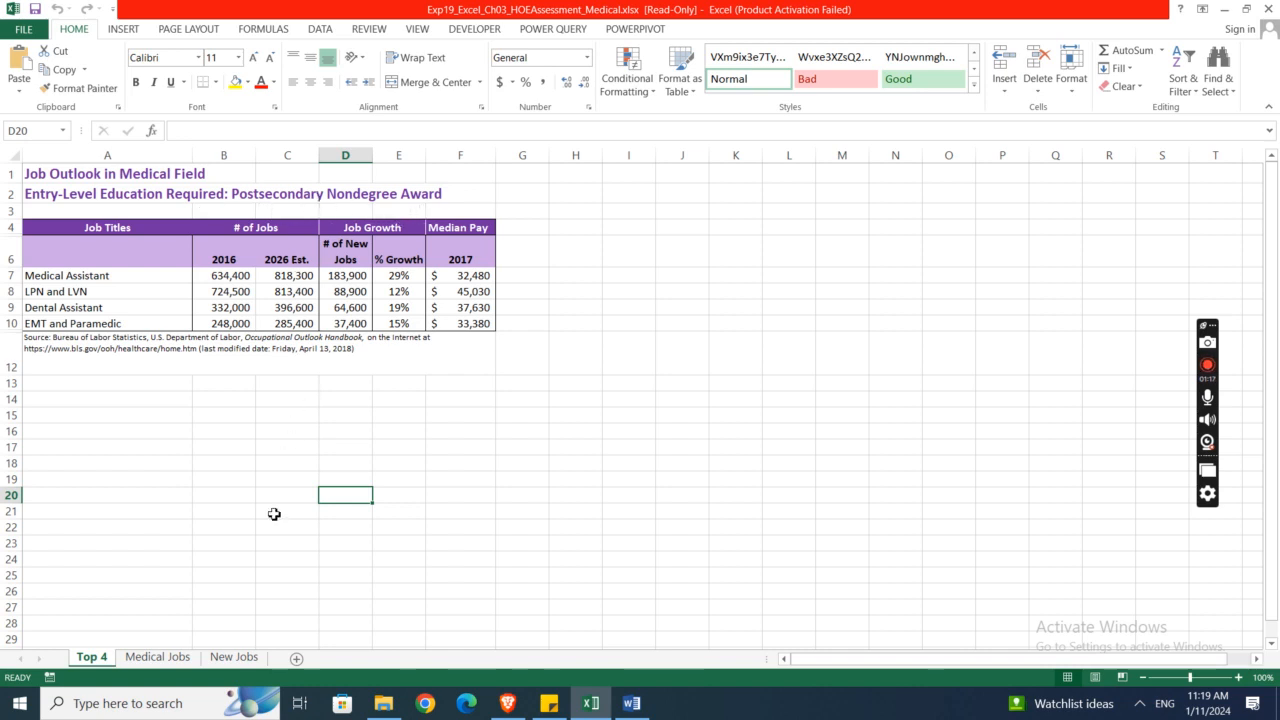
Step: View the Top 4 sheet of Exp19_Excel_Ch03_HOEAssessment_Medical with its four job rows
left_click(234, 657)
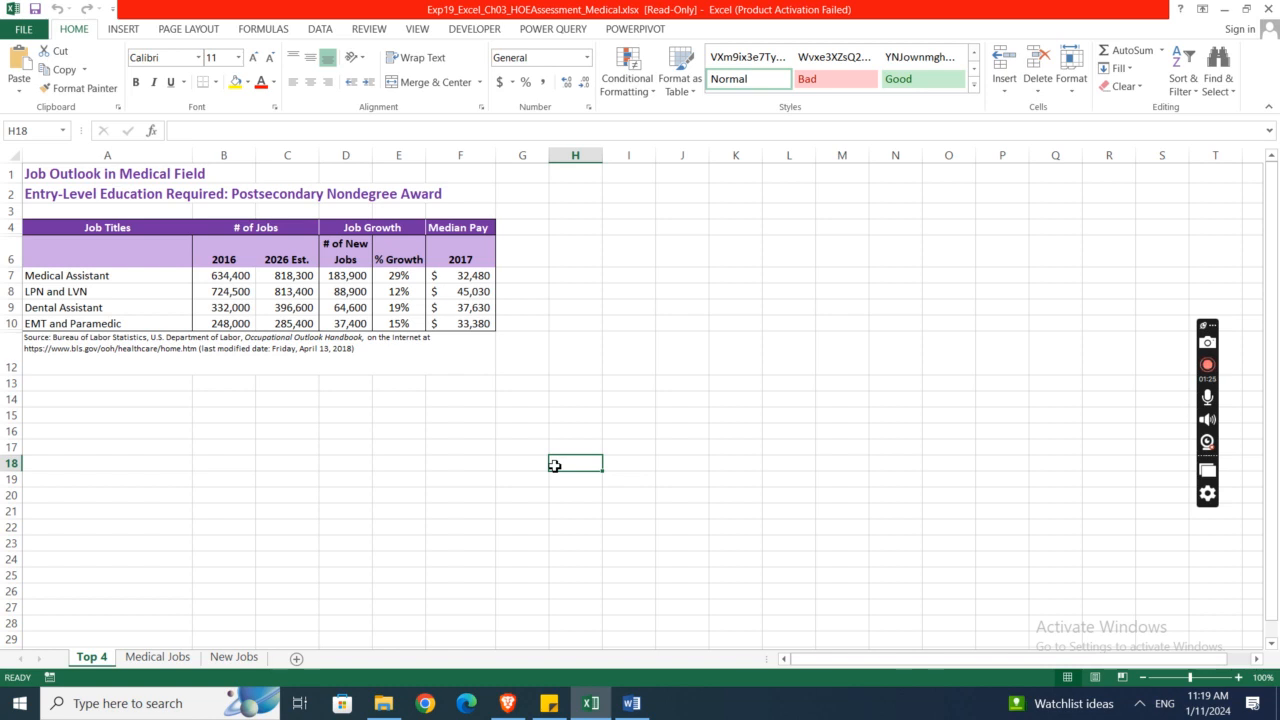
mouse_move(700, 430)
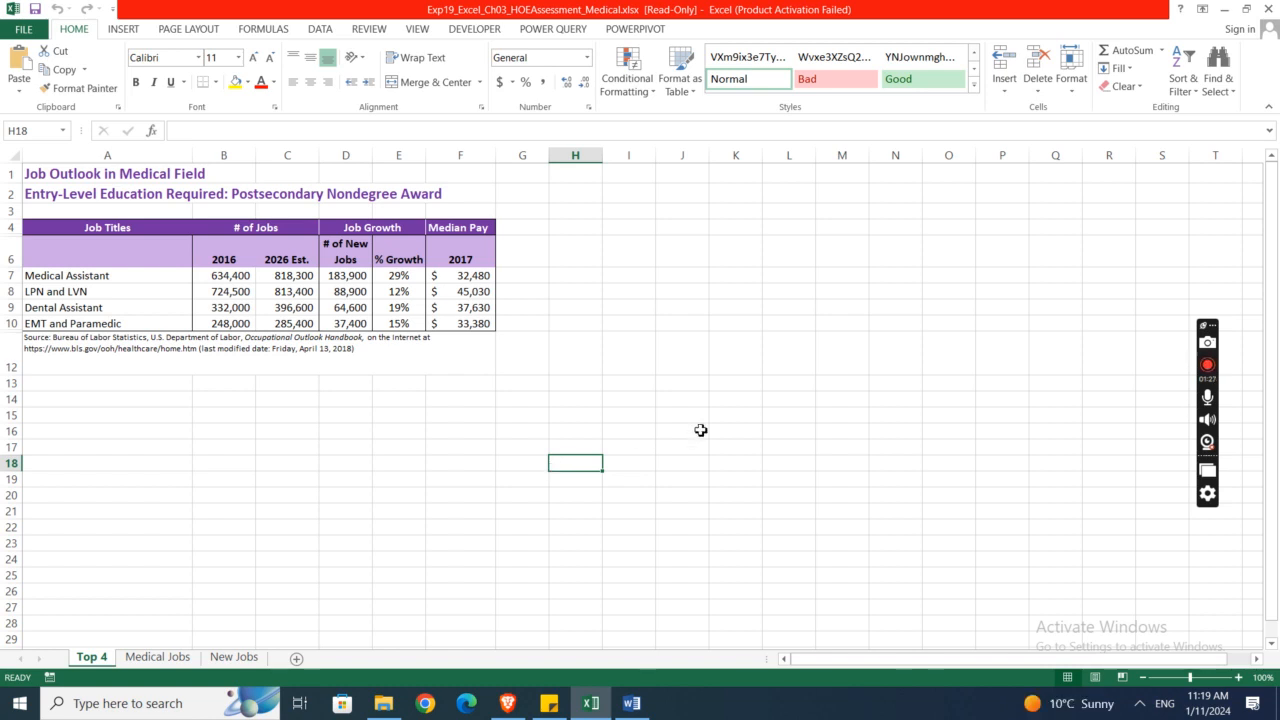
mouse_move(759, 437)
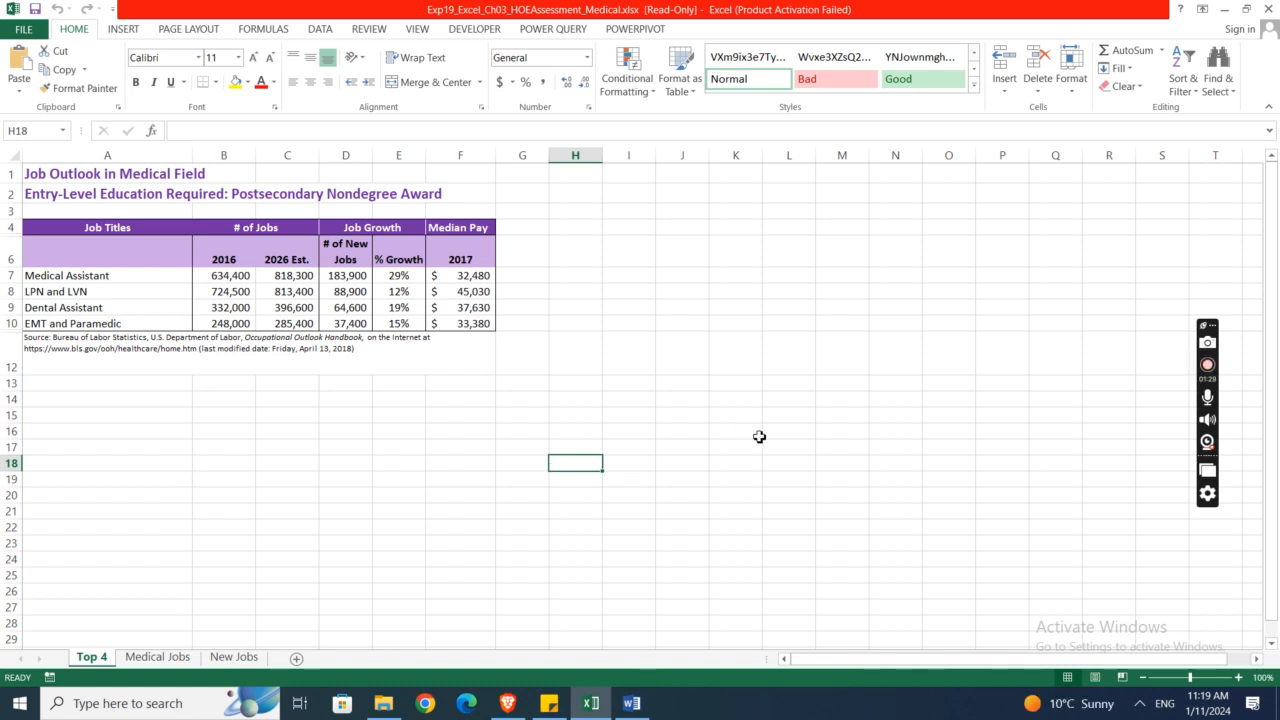